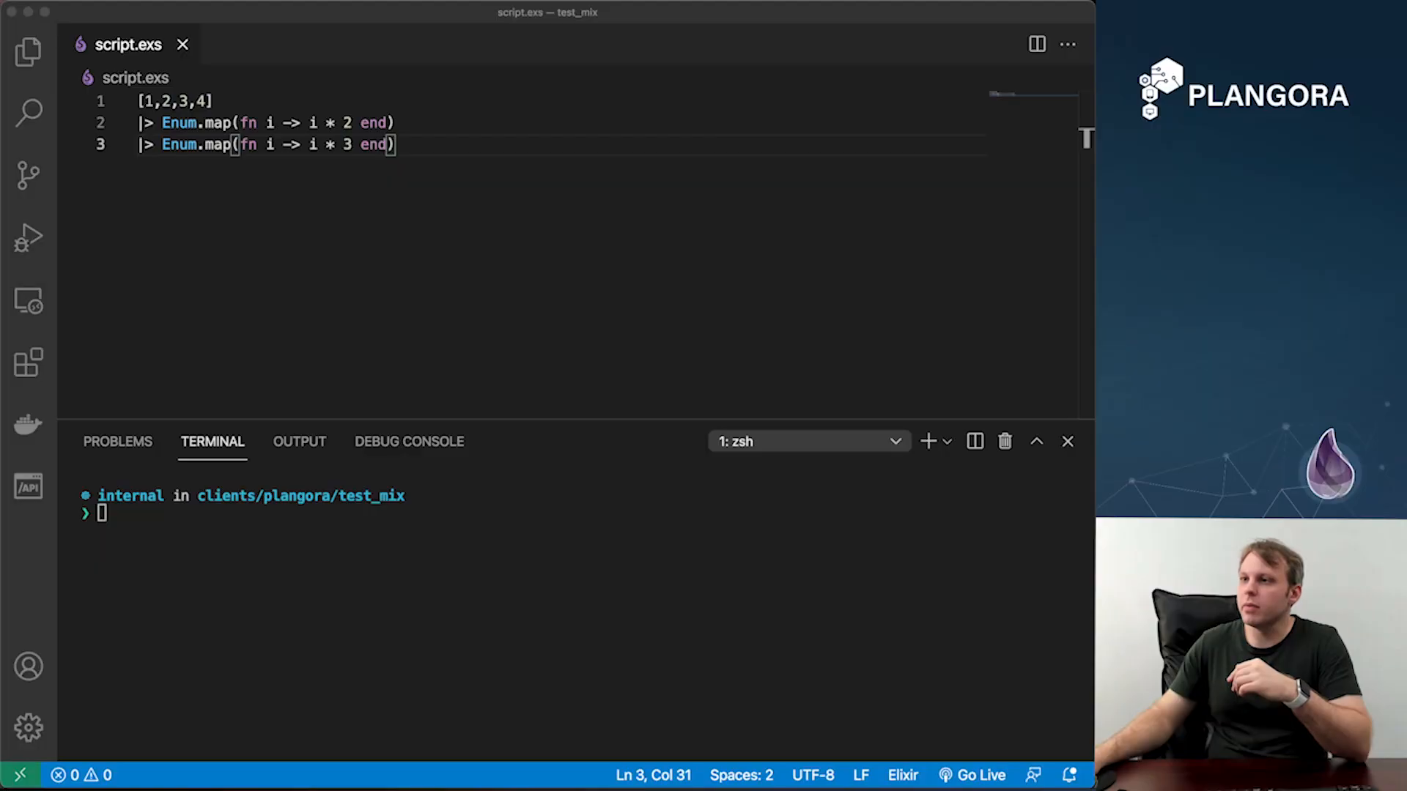
# Add '|> IO.inspect()' after the first Enum.map and run 'elixir script.exs' to print [2, 4, 6, 8]
pyautogui.click(394, 123)
pyautogui.write('|> IO.inspec')
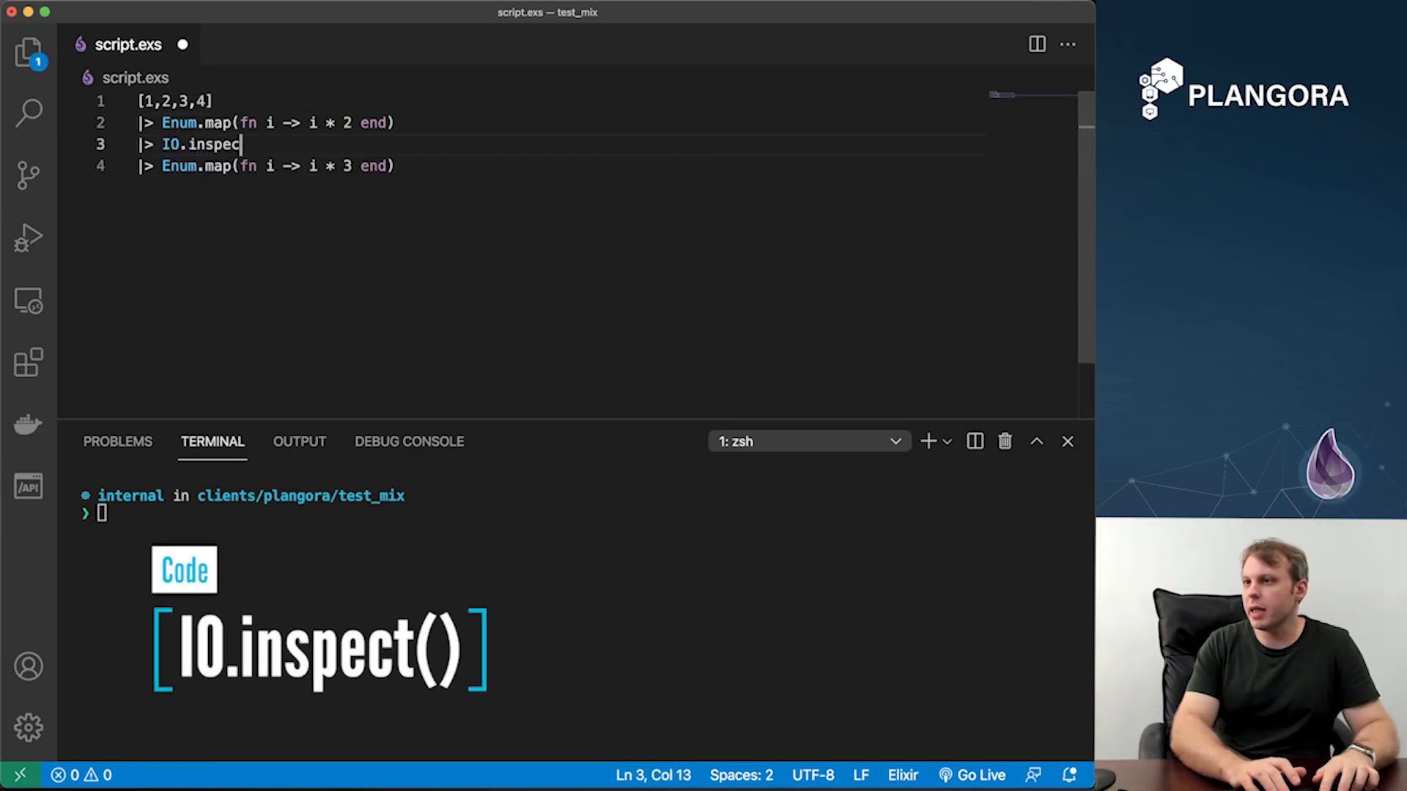
pyautogui.write('()')
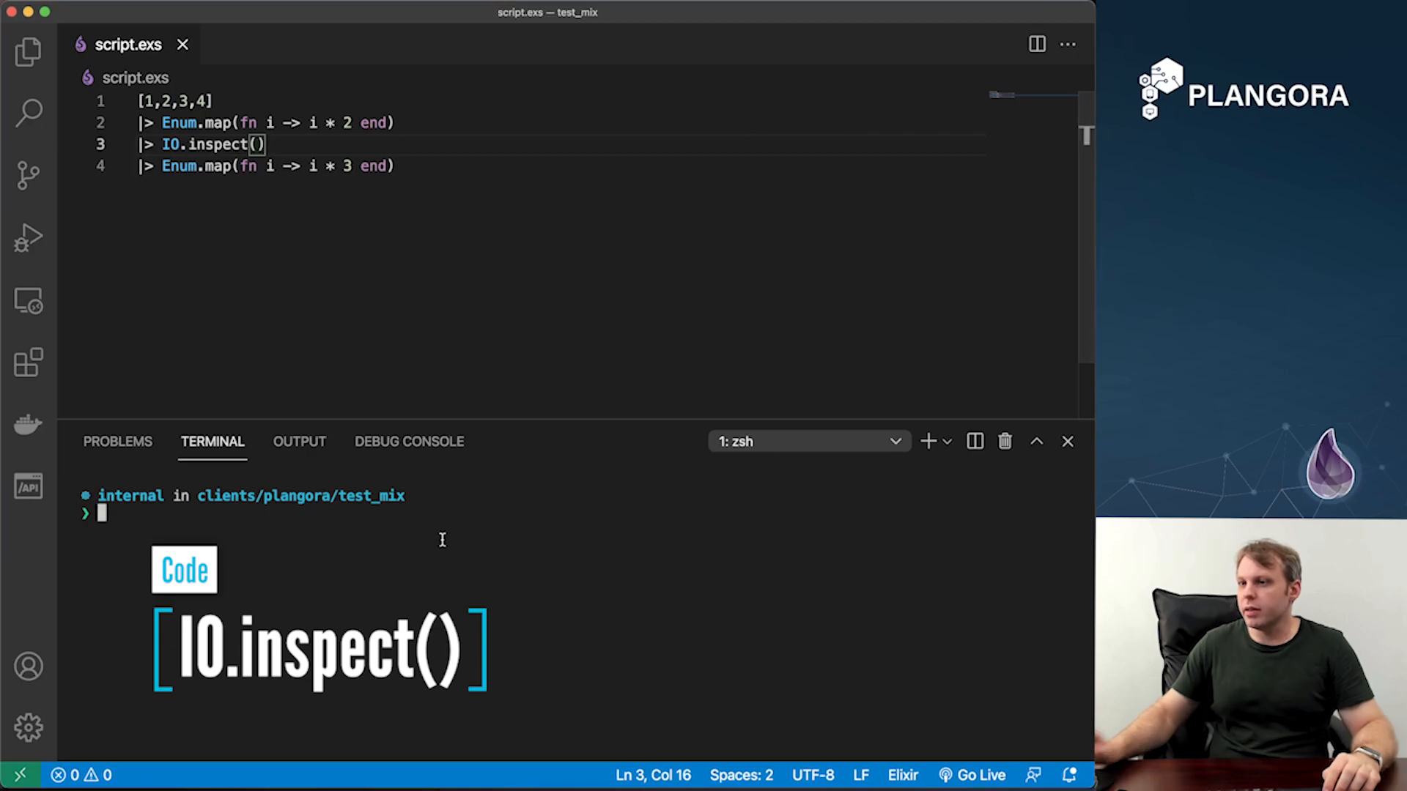
pyautogui.write('elixir script.exs')
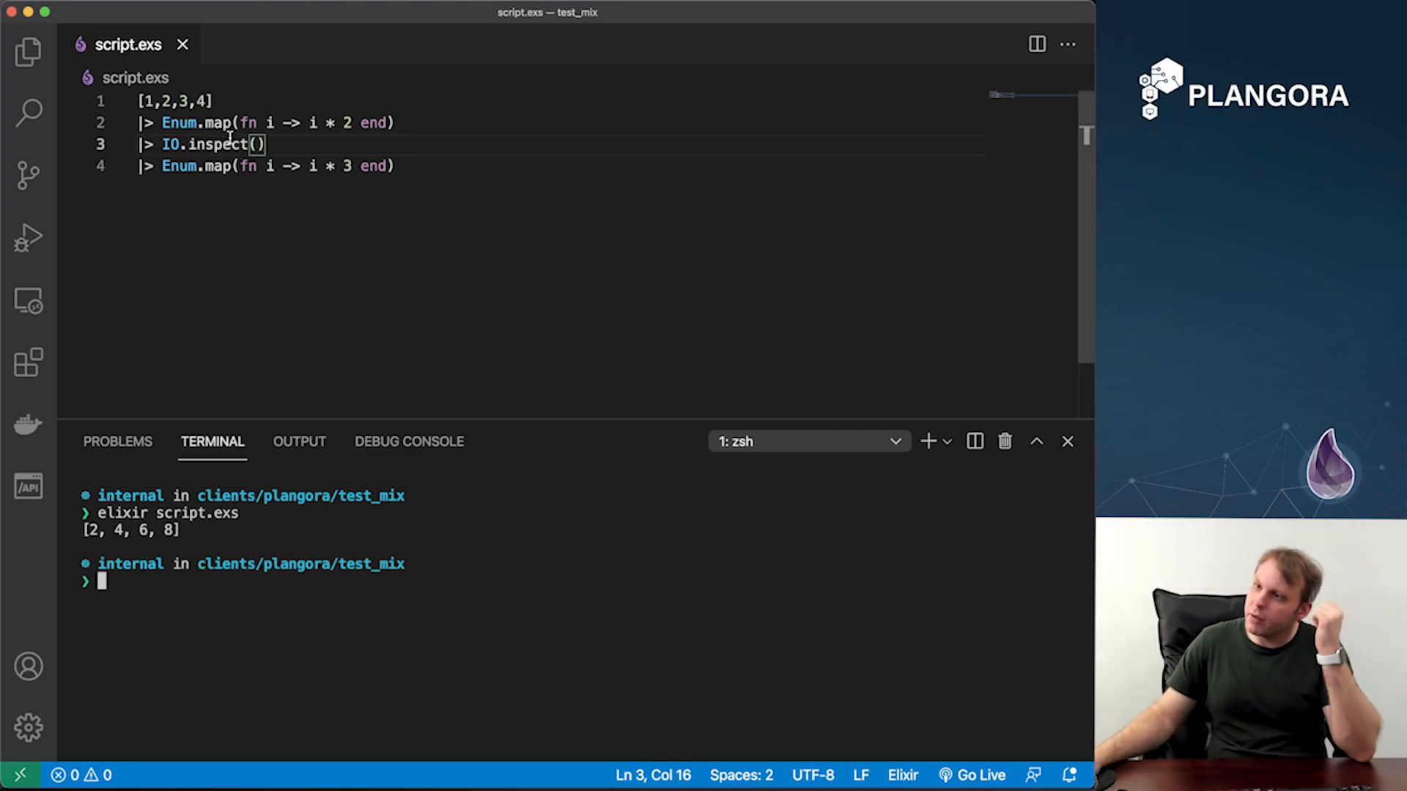
# Swap inspect for puts, rerun to see the Enumerable error on :ok, then replace IO.puts with tap
pyautogui.doubleClick(216, 145)
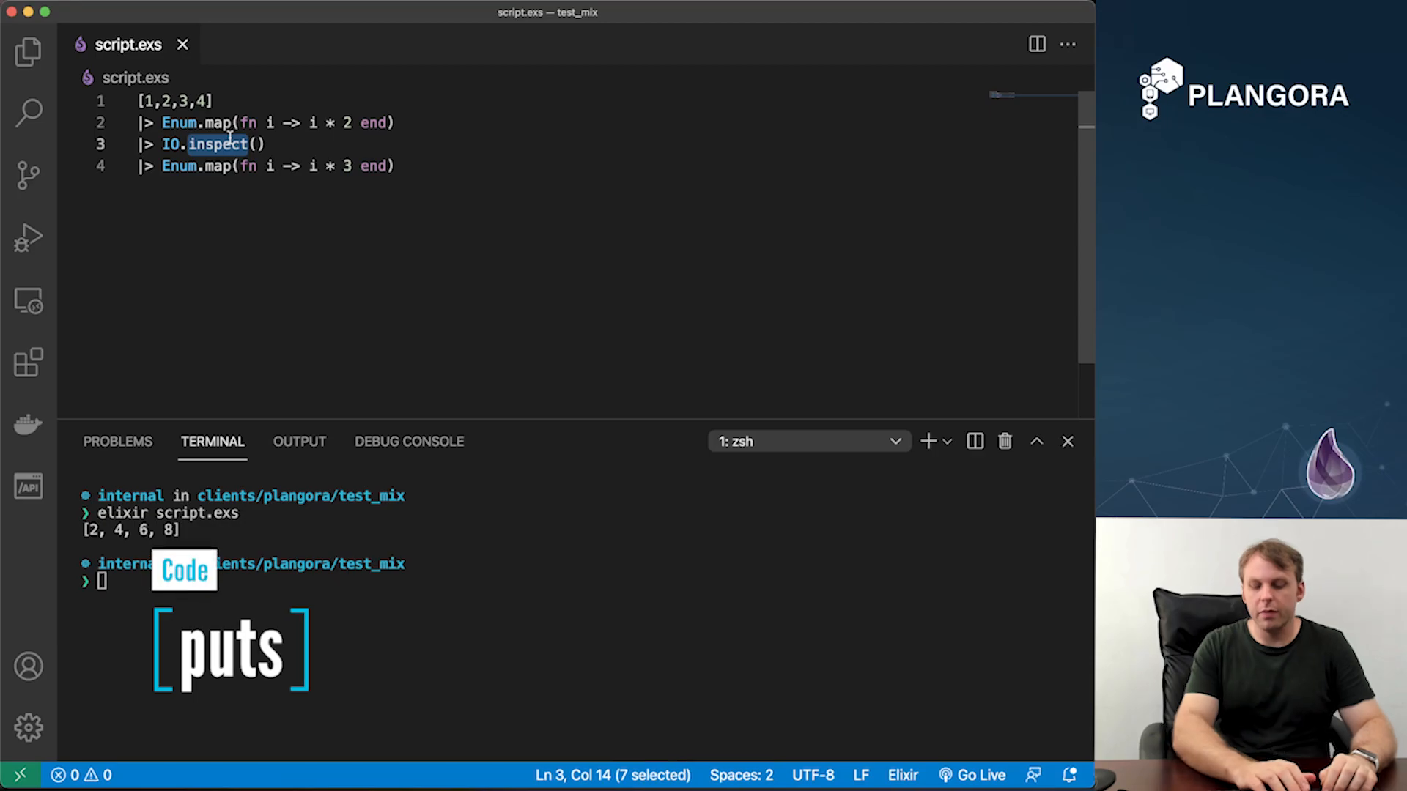
pyautogui.write('puts')
pyautogui.click(261, 581)
pyautogui.write('elixir script.exs')
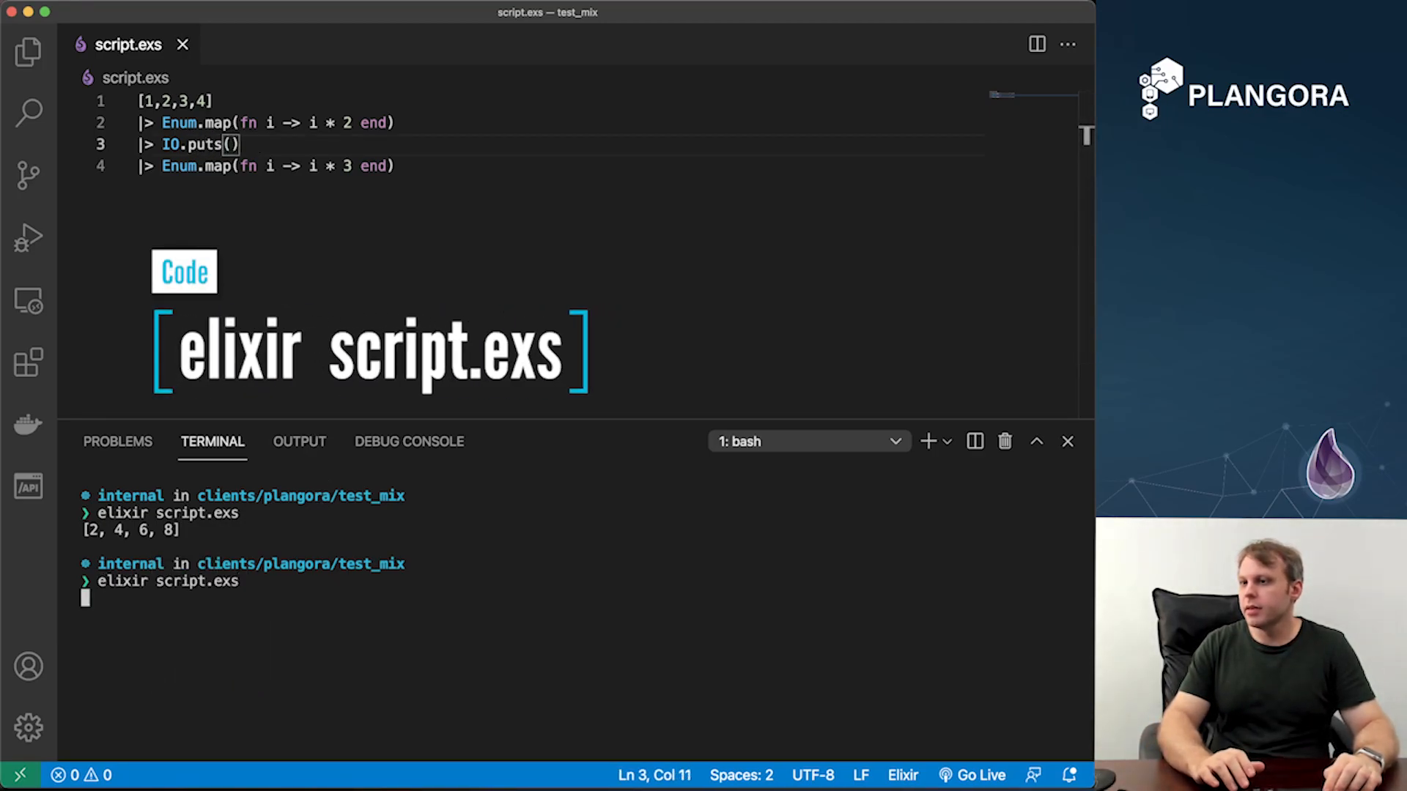
pyautogui.press('enter')
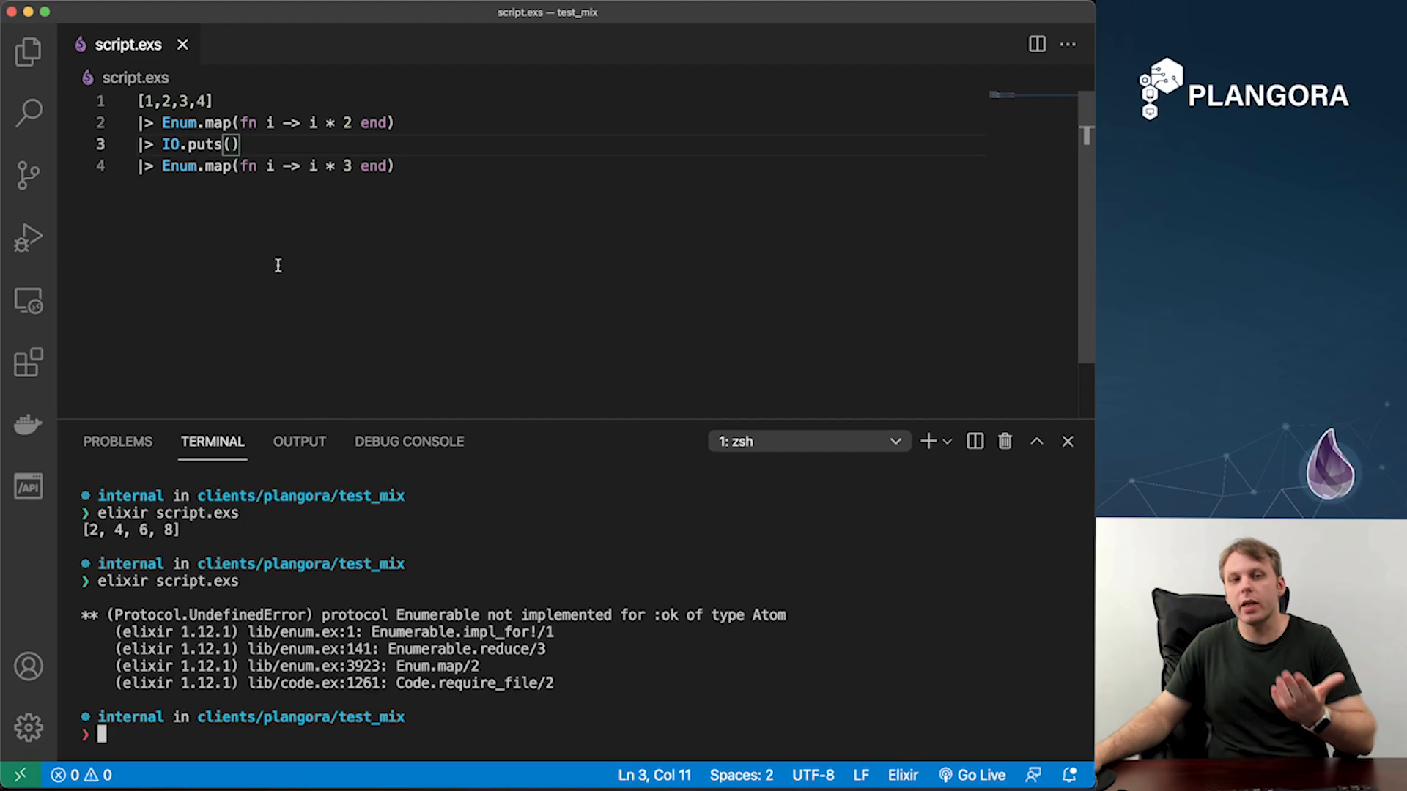
pyautogui.doubleClick(666, 616)
pyautogui.write('ta')
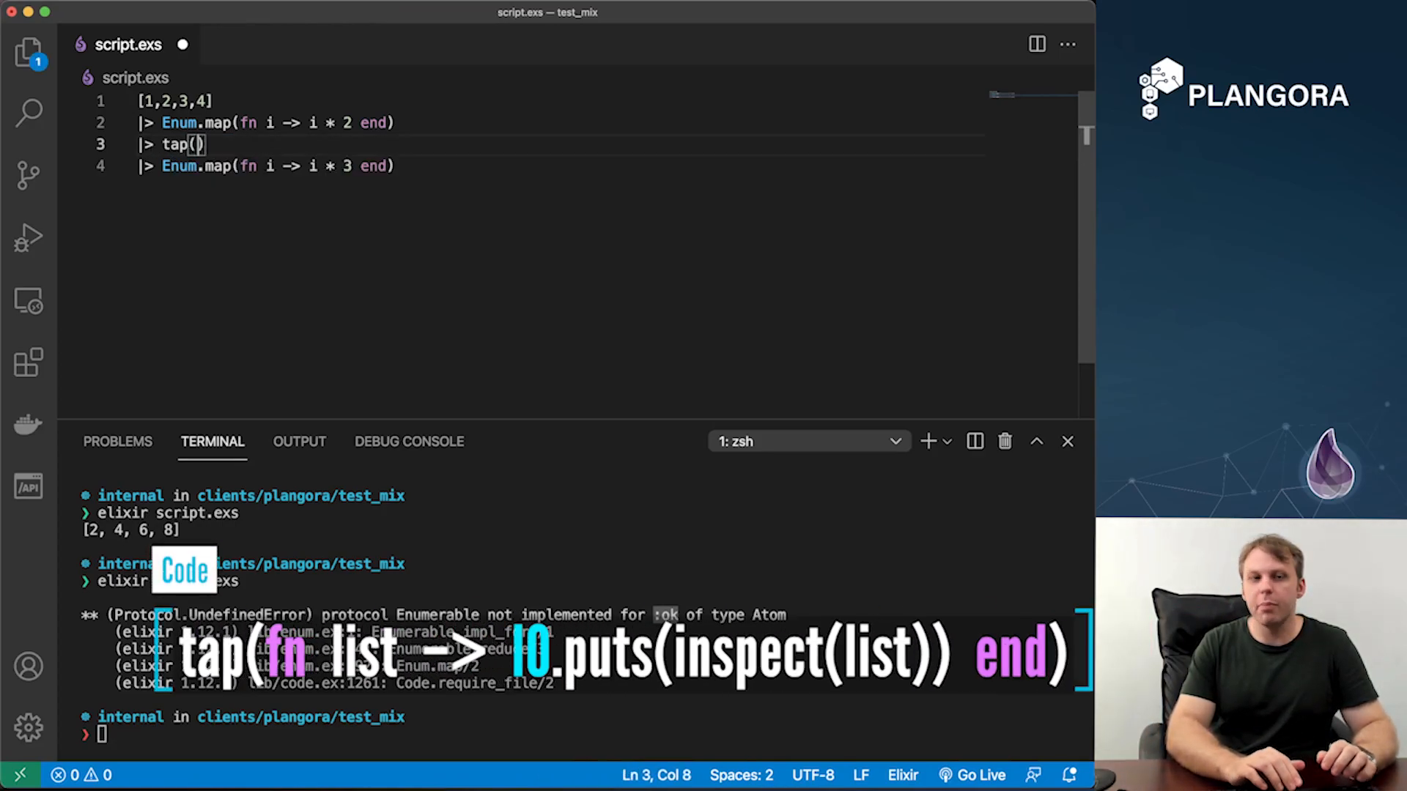
# Fill tap with 'fn list -> IO.puts(inspect(list)) end' so the intermediate list is logged
pyautogui.write('fn')
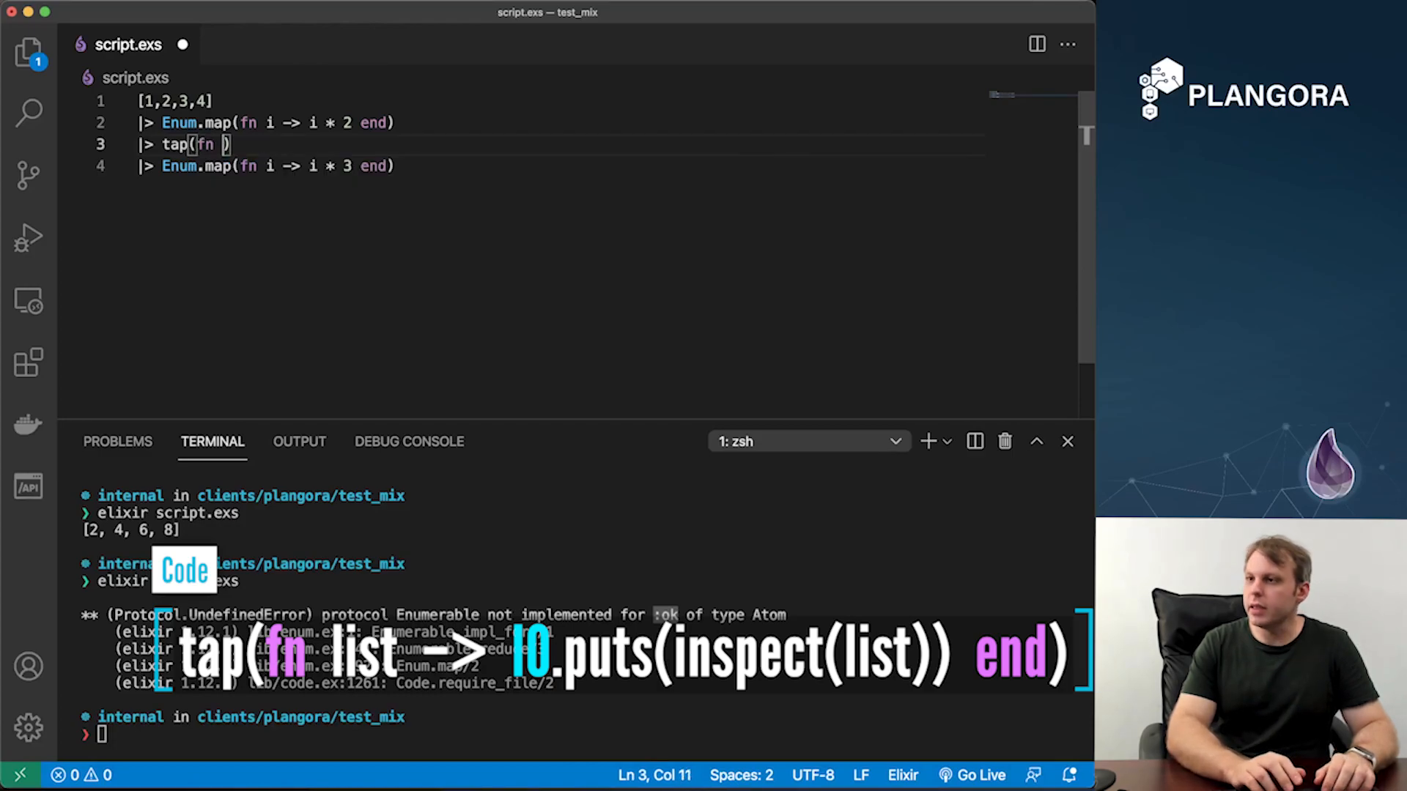
pyautogui.write('list ->')
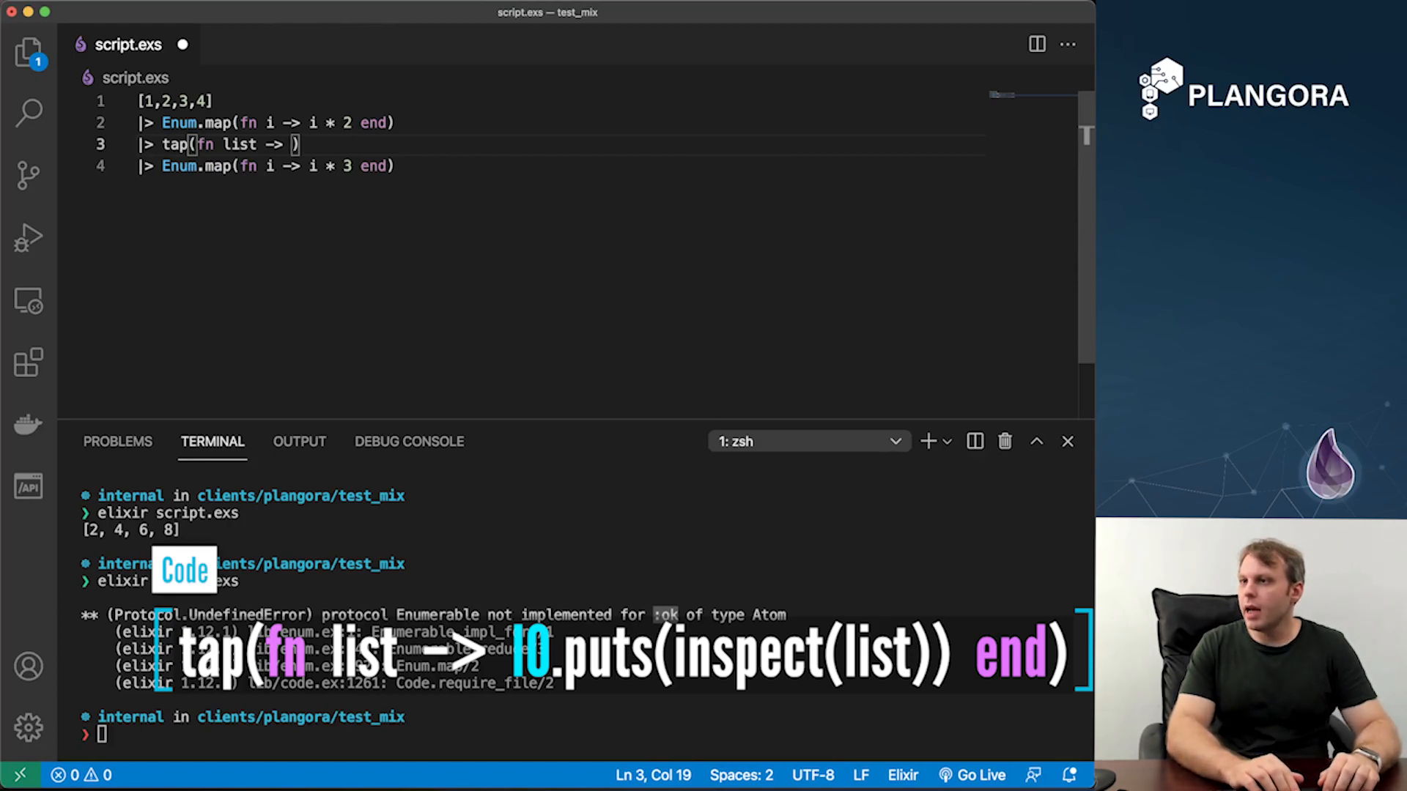
pyautogui.write('IO.i')
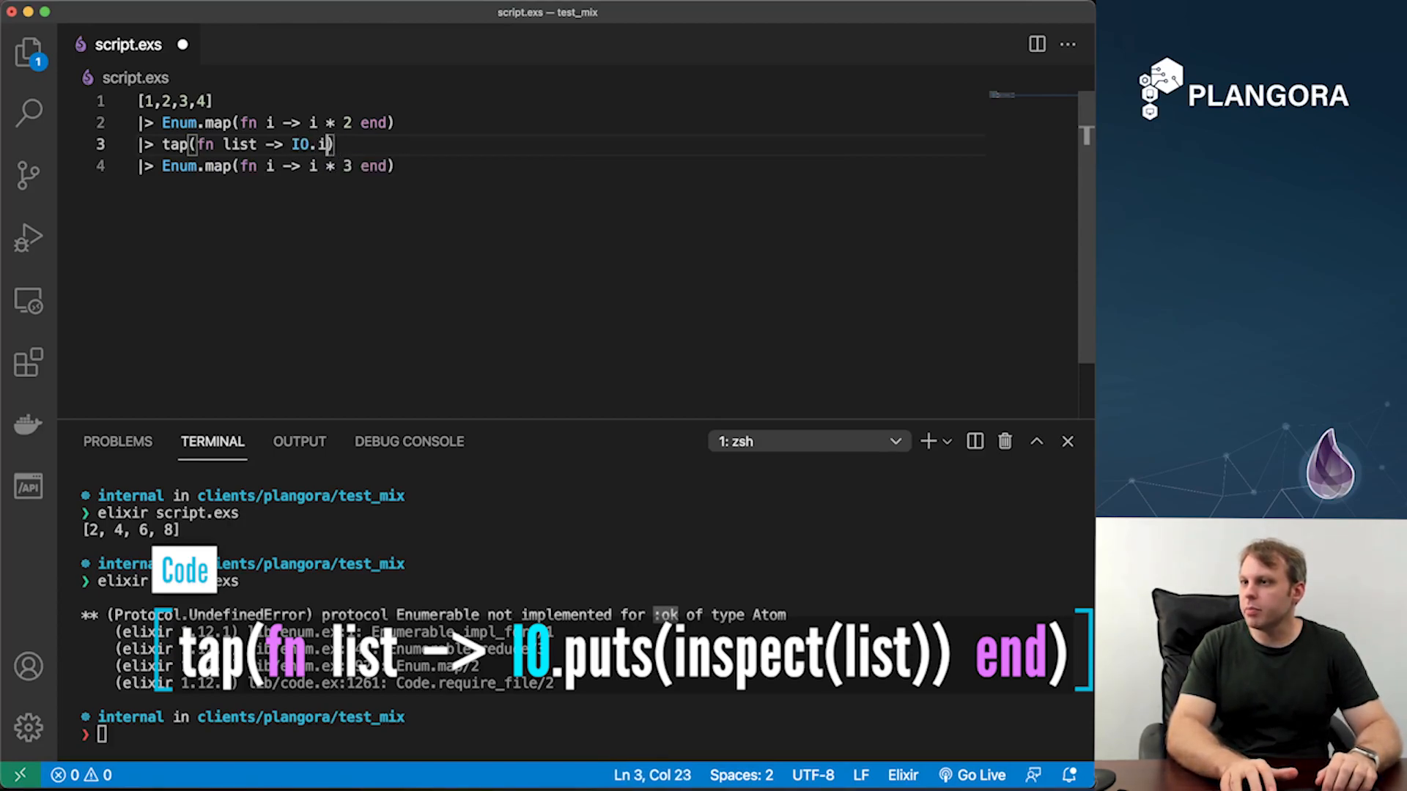
pyautogui.write('puts(i')
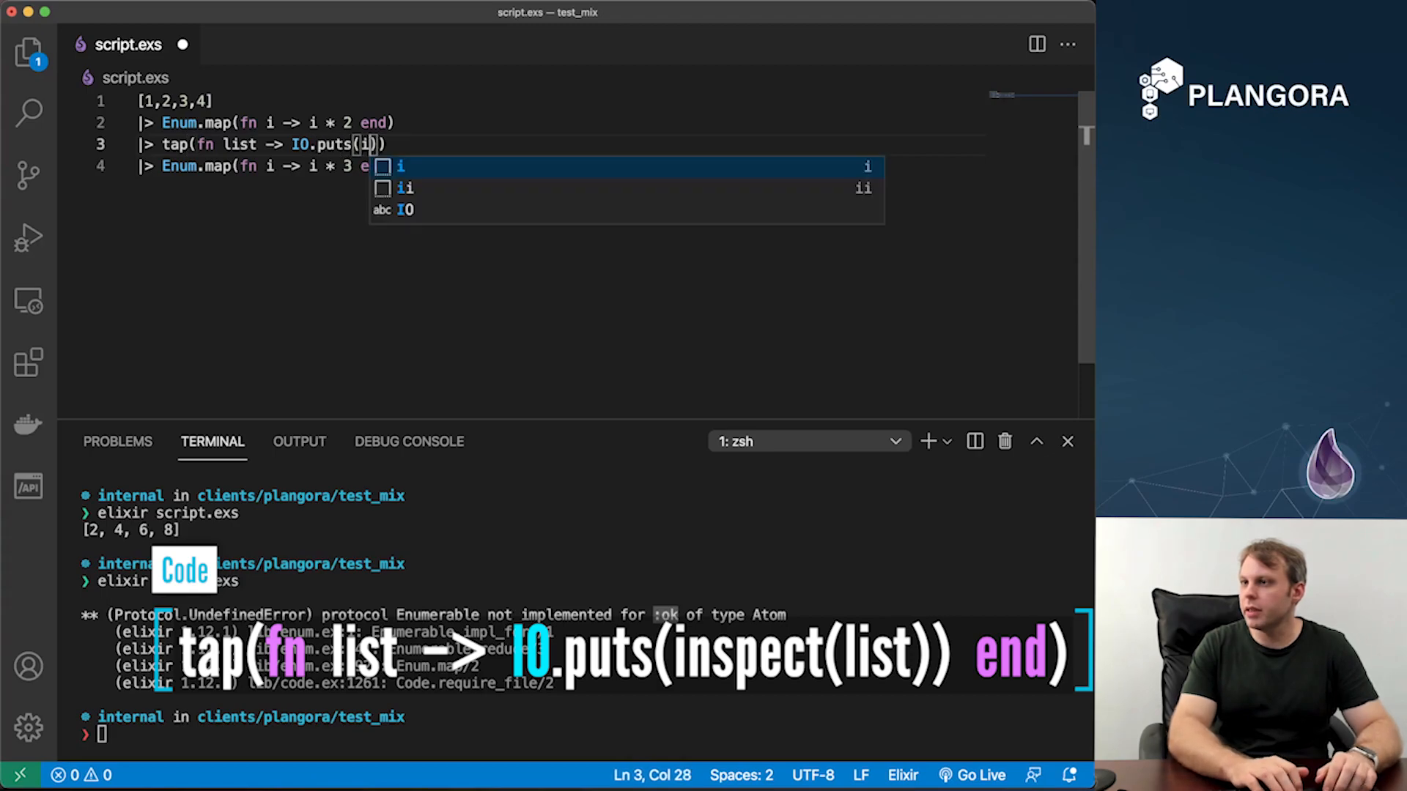
pyautogui.write('nspect(list)')
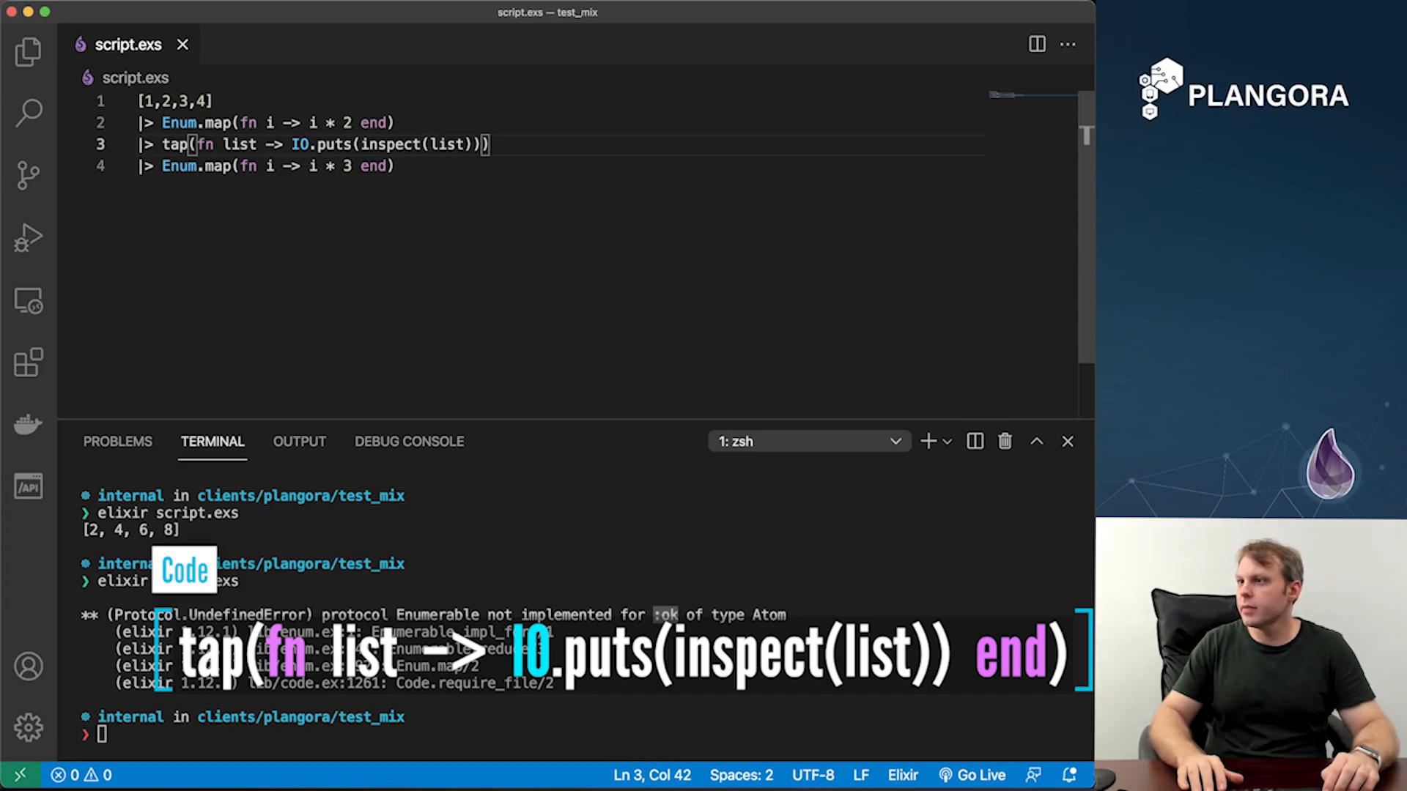
pyautogui.write('end')
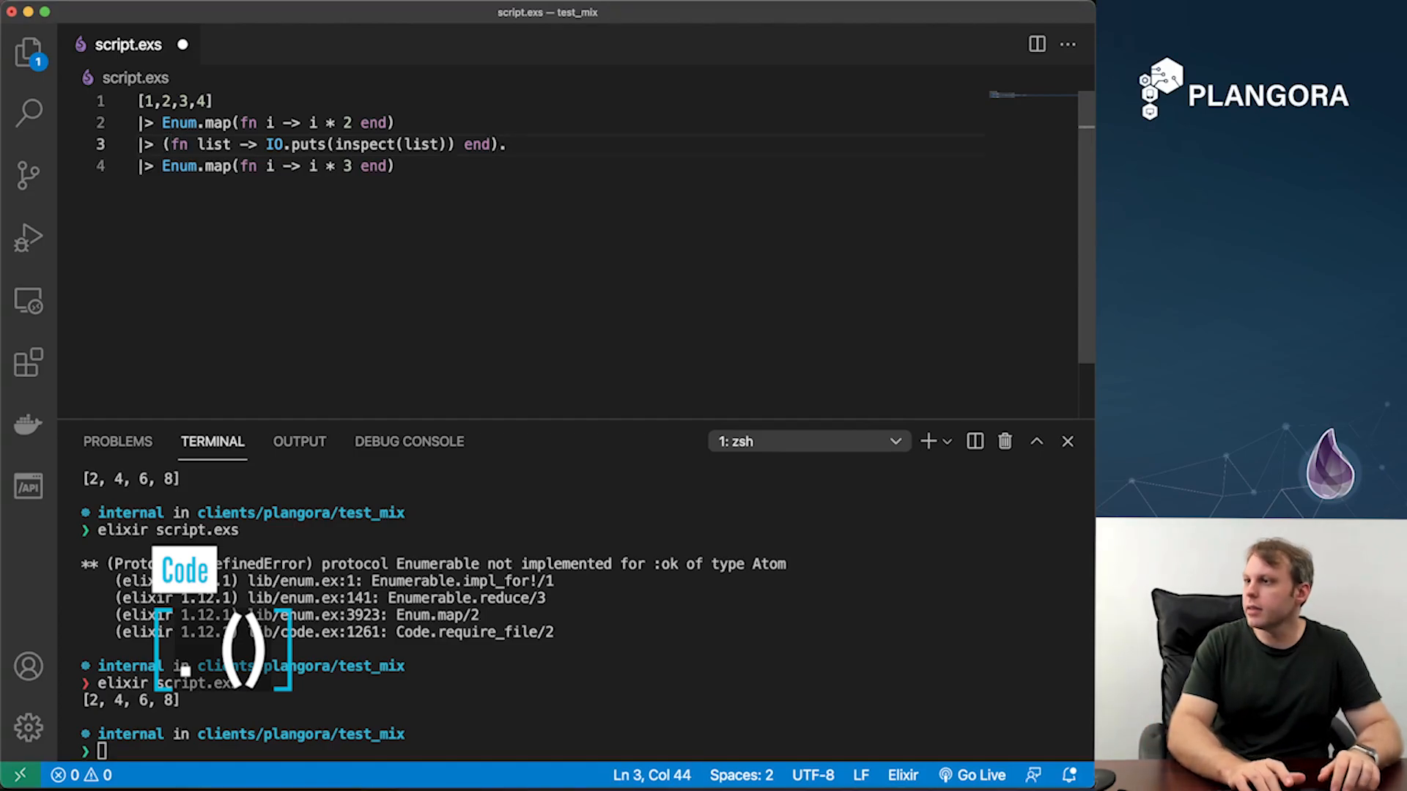
# Invoke the anonymous function with (), add '; list' so it returns the list, then revert to the tap line
pyautogui.write('()')
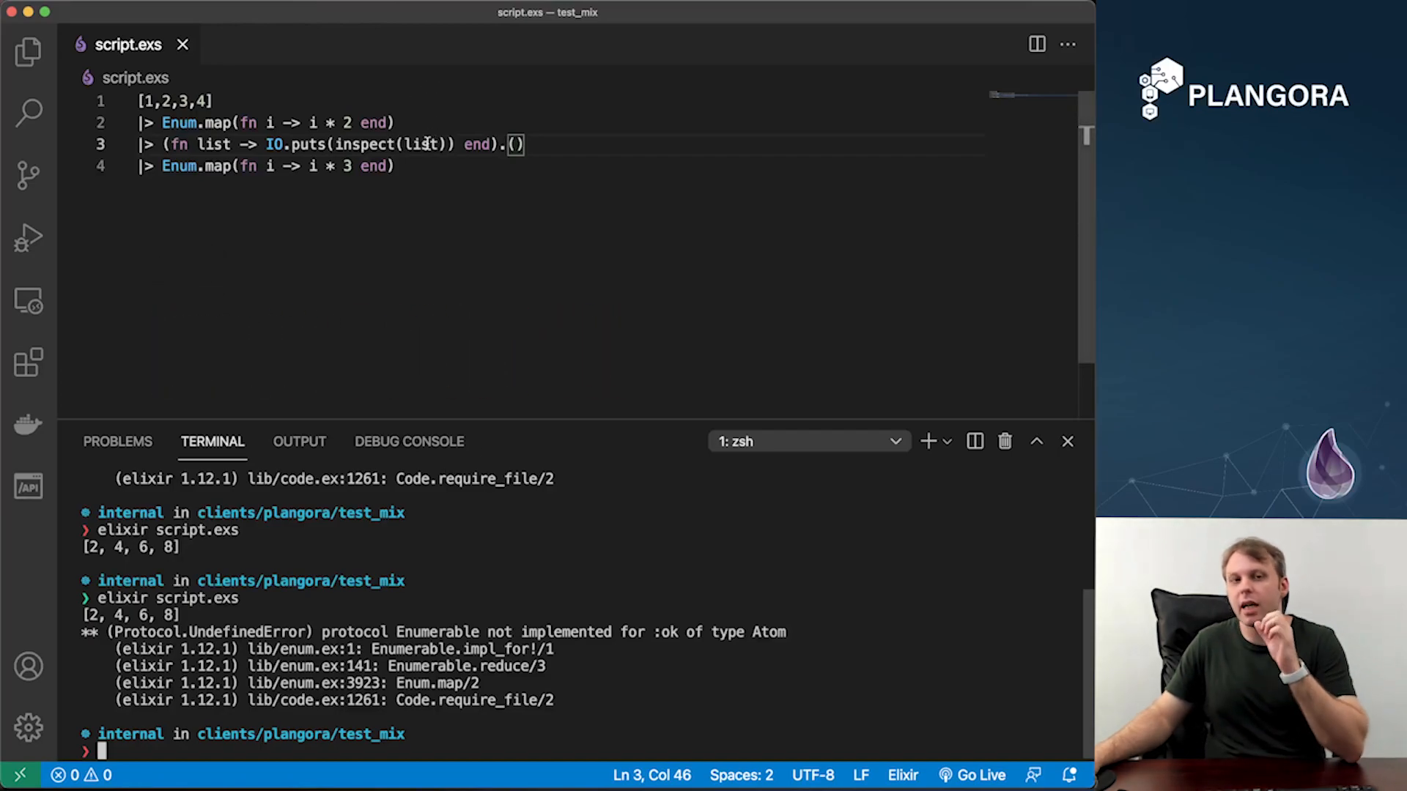
pyautogui.doubleClick(214, 145)
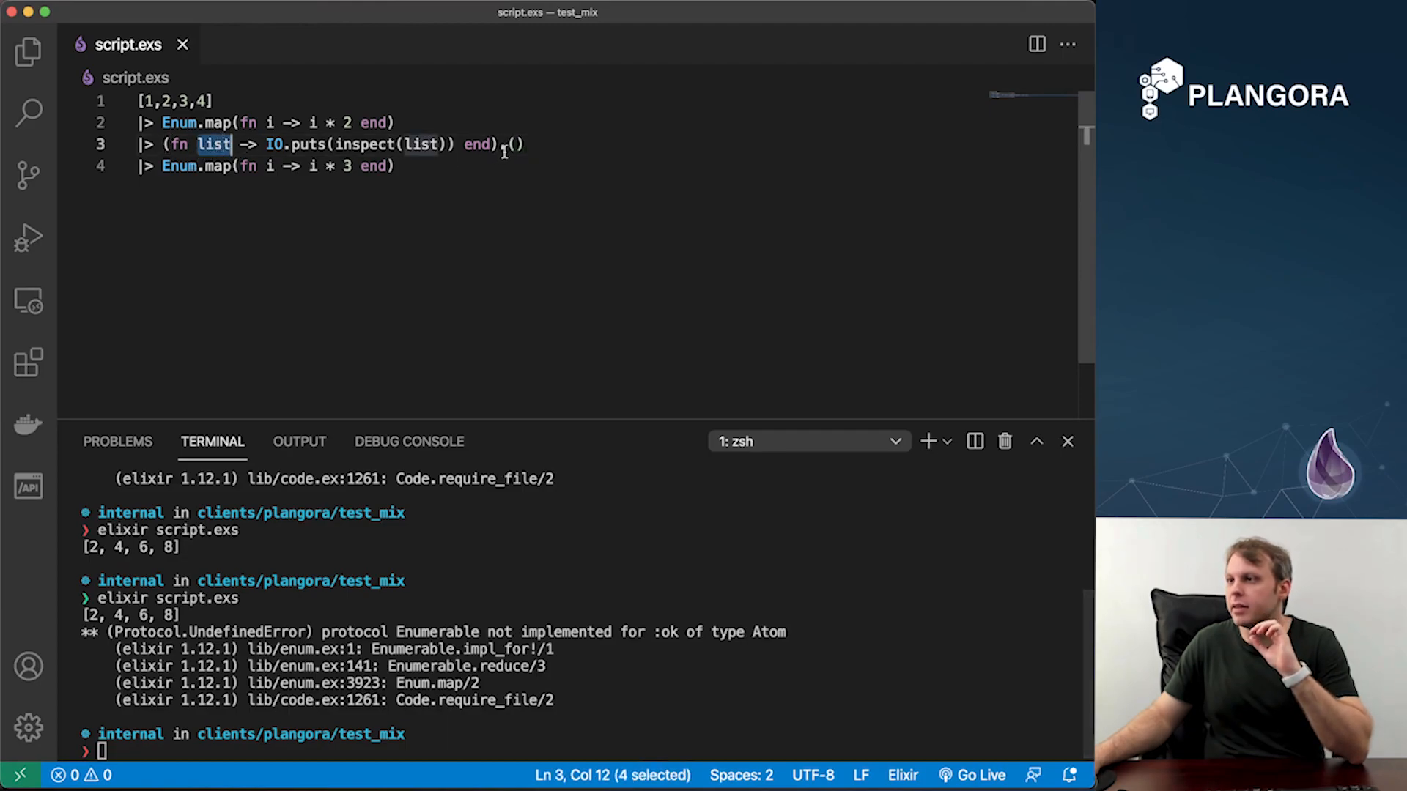
pyautogui.write('; list')
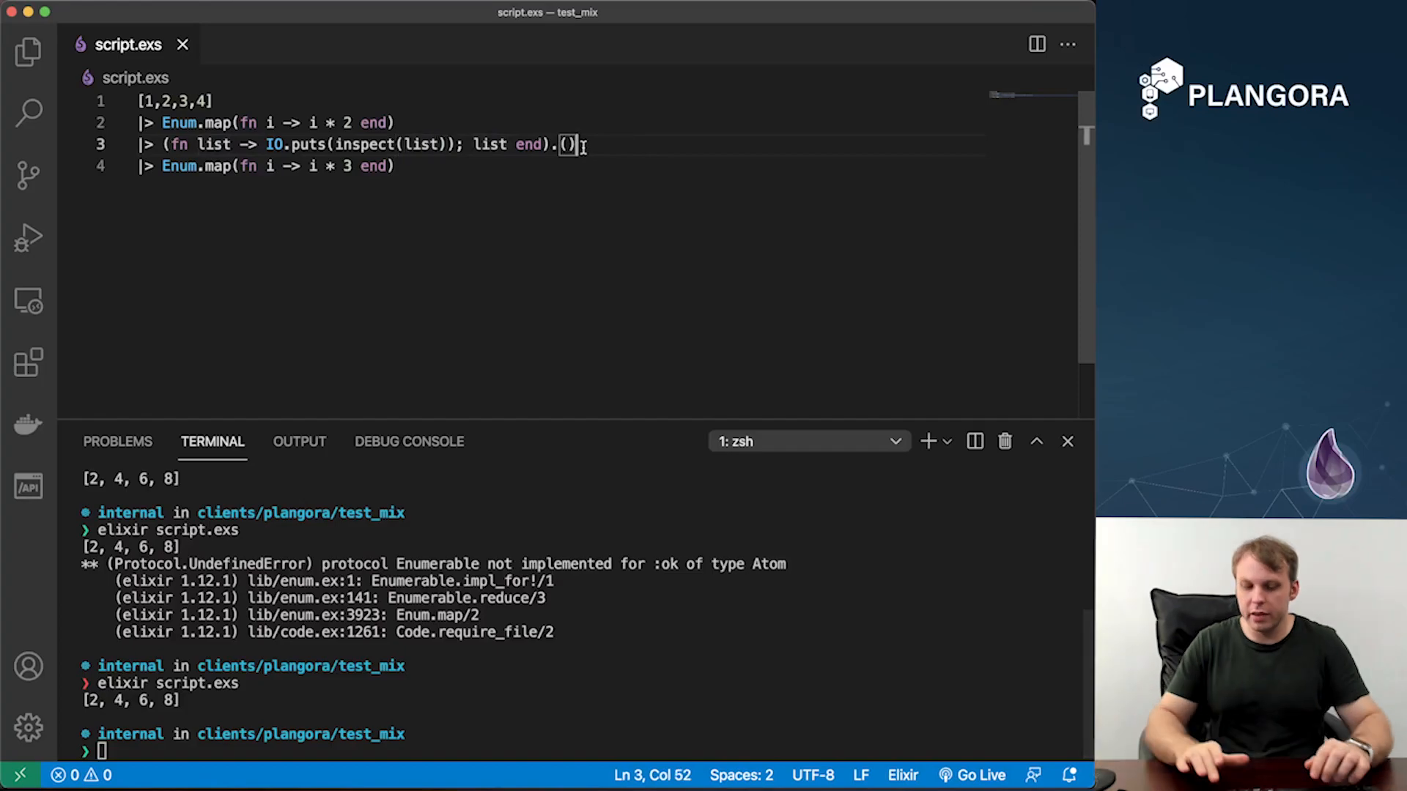
pyautogui.press('Backspace')
pyautogui.write('tap')
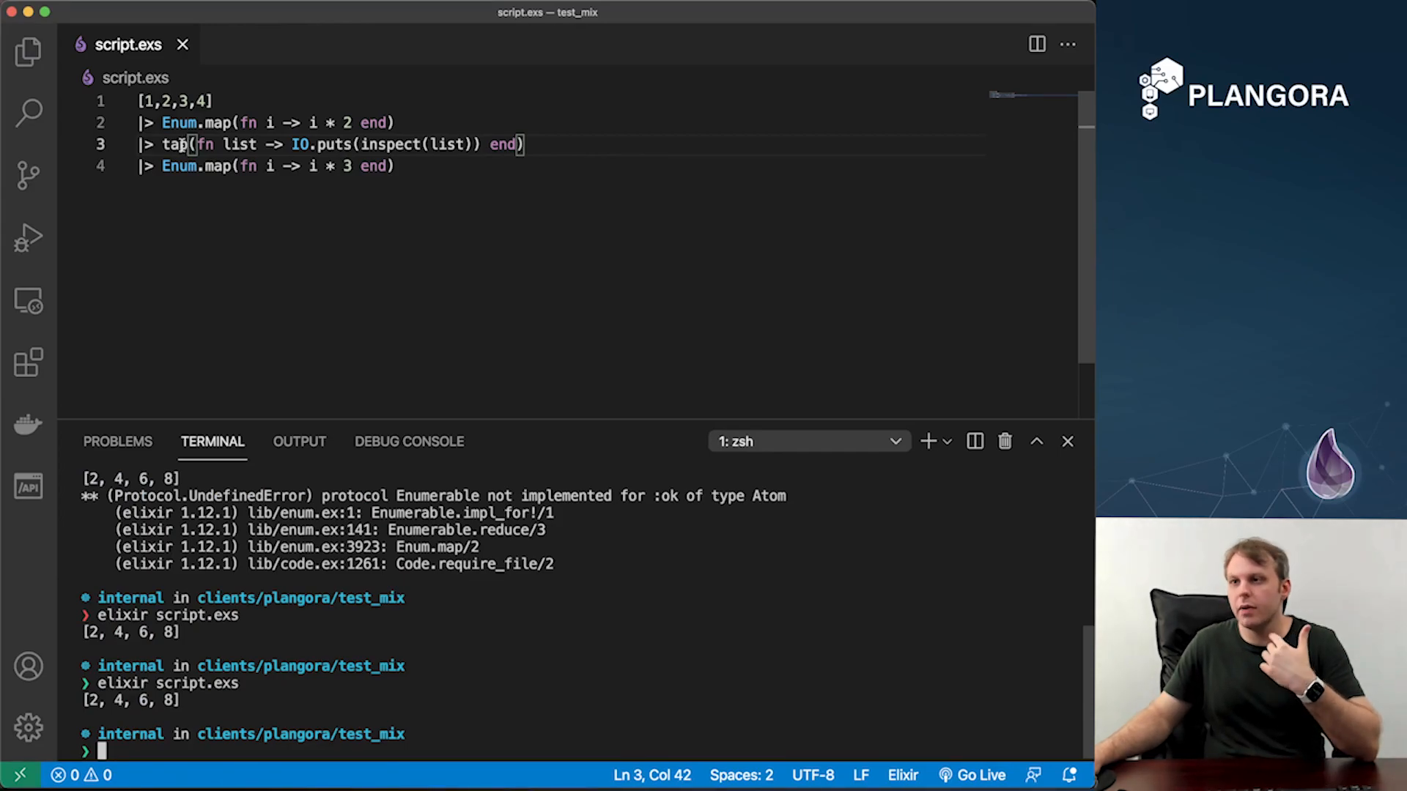
# Remove tap and call the anonymous logging function directly with '.()'
pyautogui.doubleClick(175, 145)
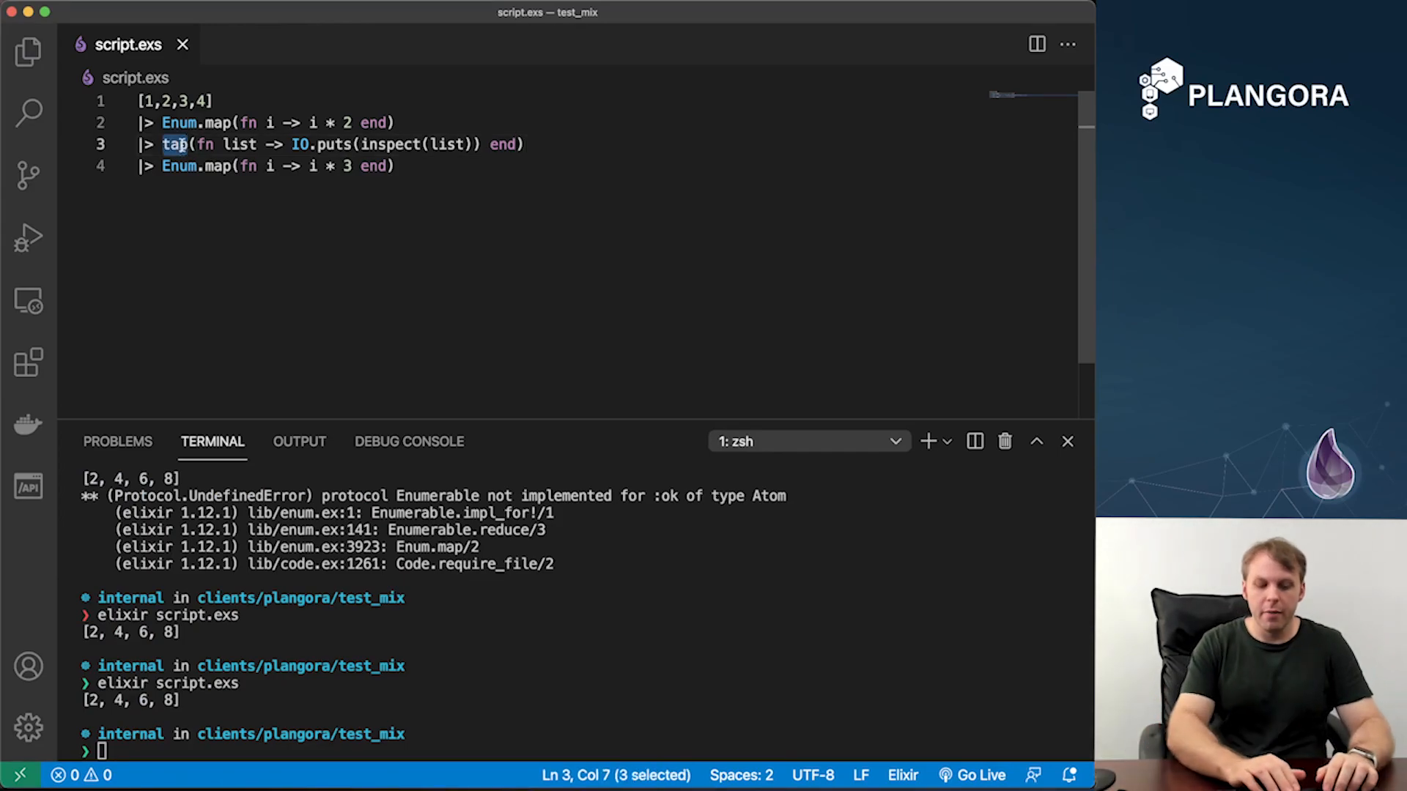
pyautogui.write('then')
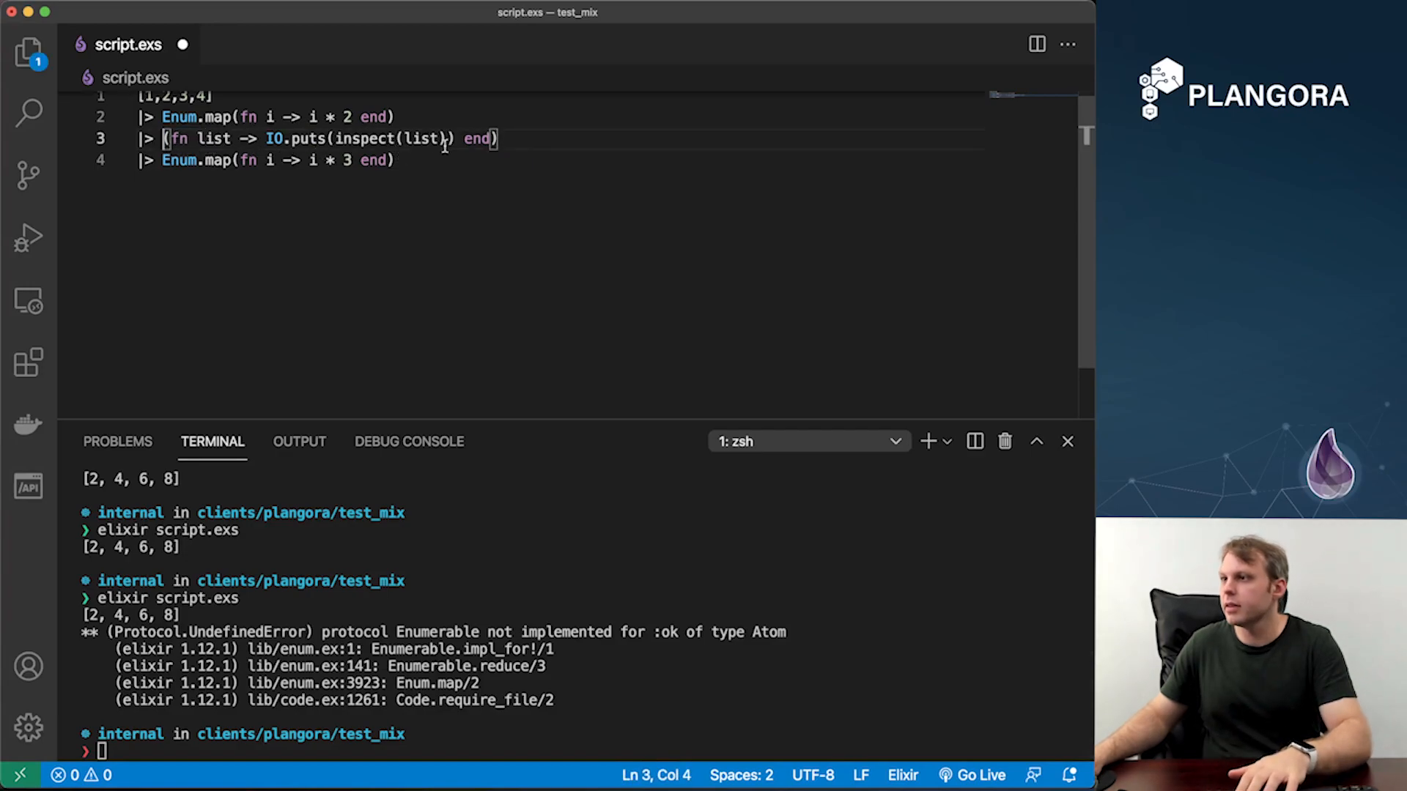
pyautogui.write('.()')
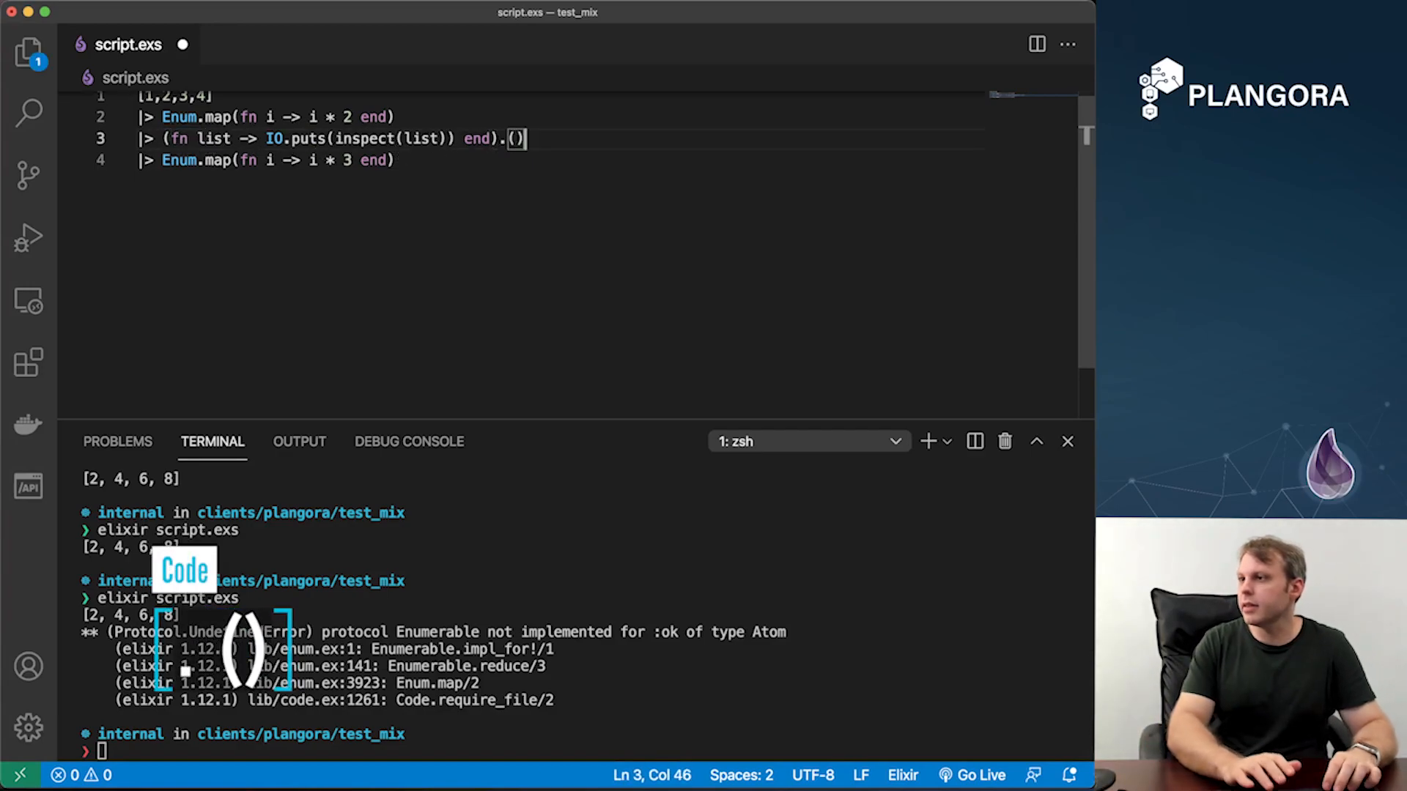